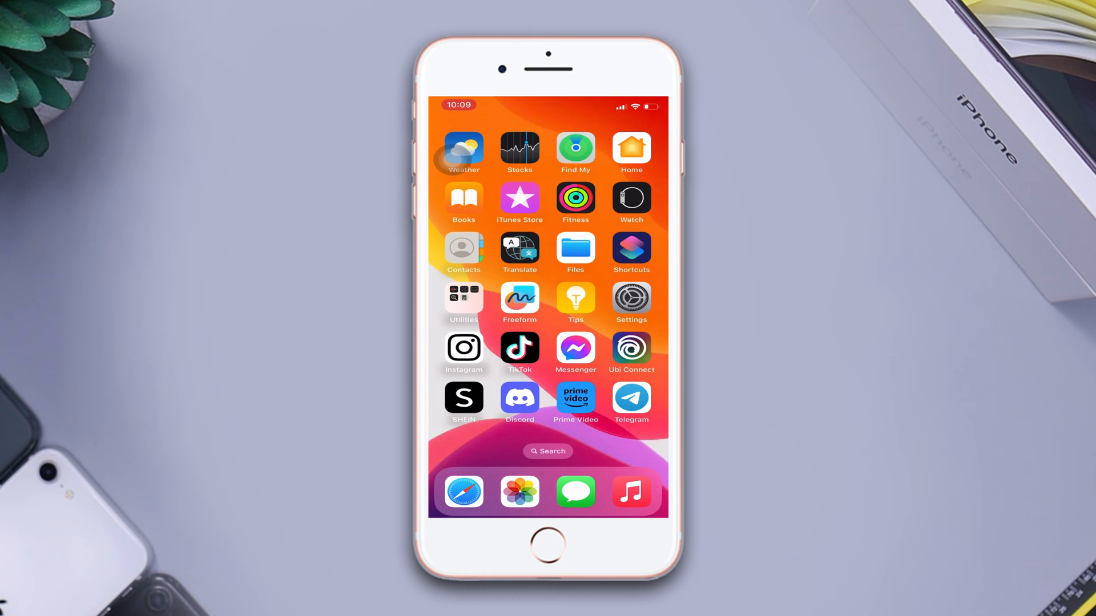
Switch Airplane Mode on and back off, then return to the Home Screen.
left_click(629, 304)
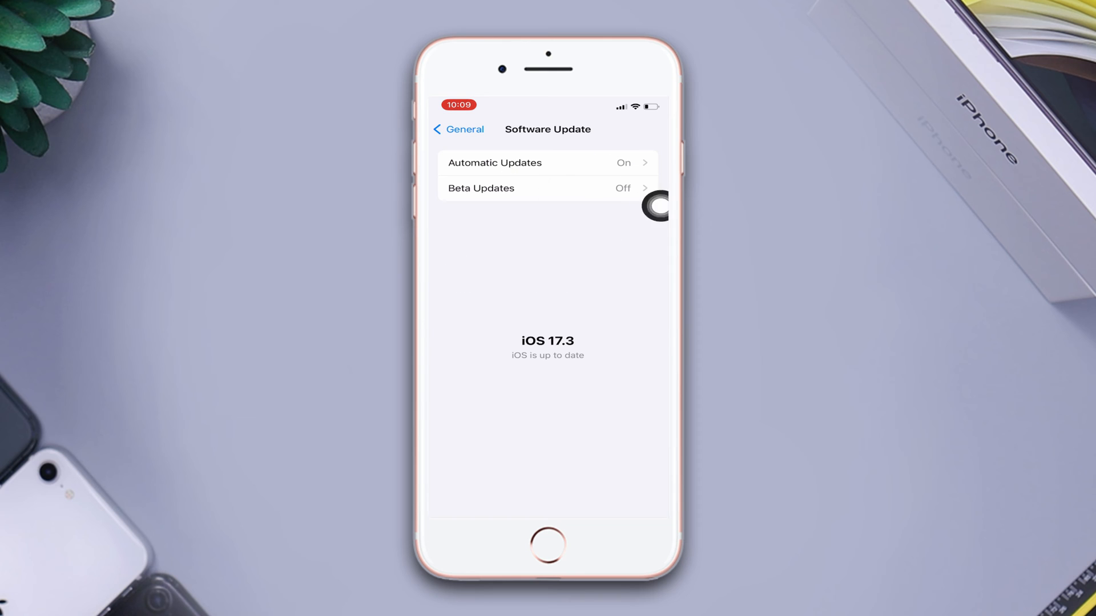
mouse_move(640, 115)
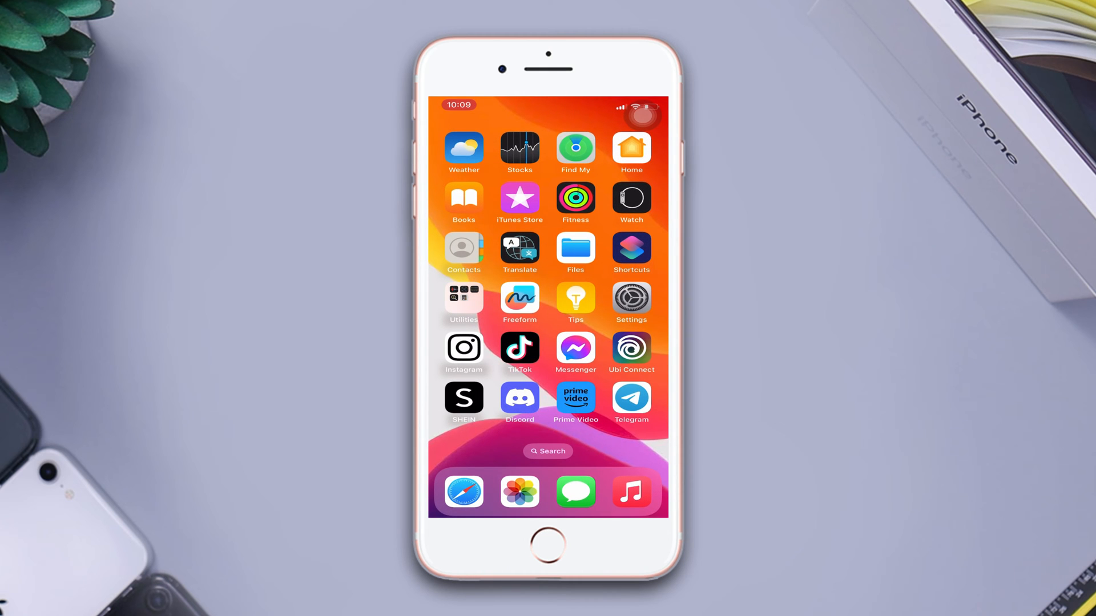
scroll("left", 3)
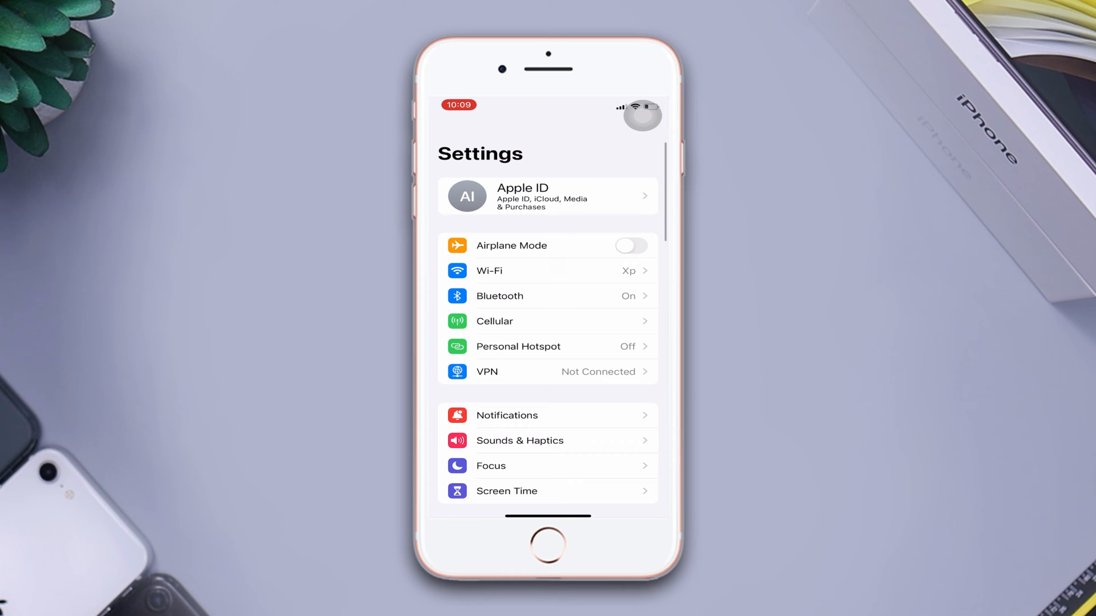
left_click(630, 246)
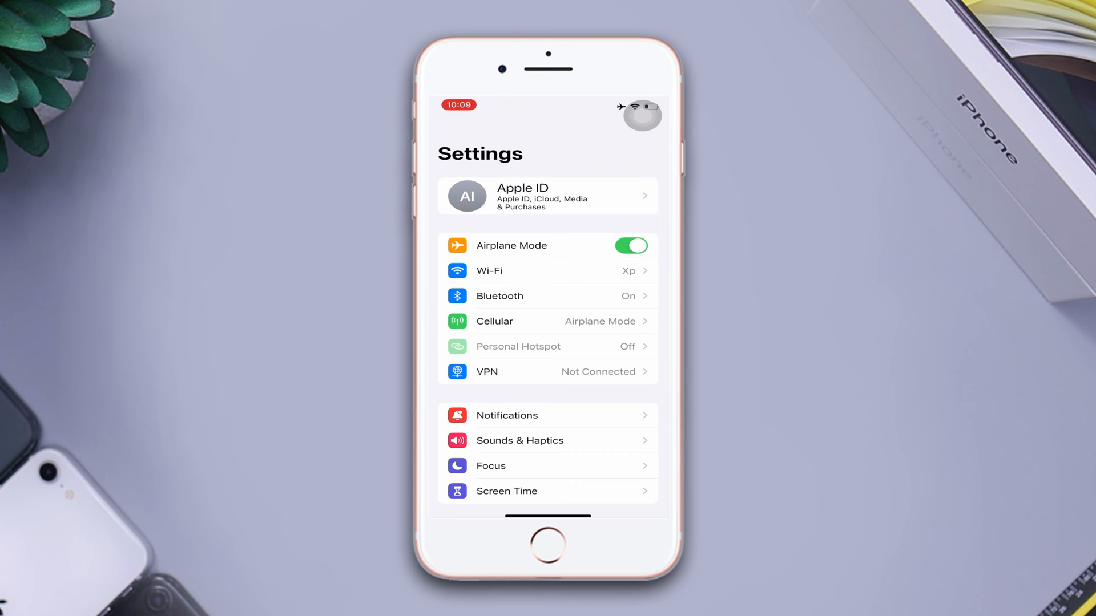
left_click(630, 246)
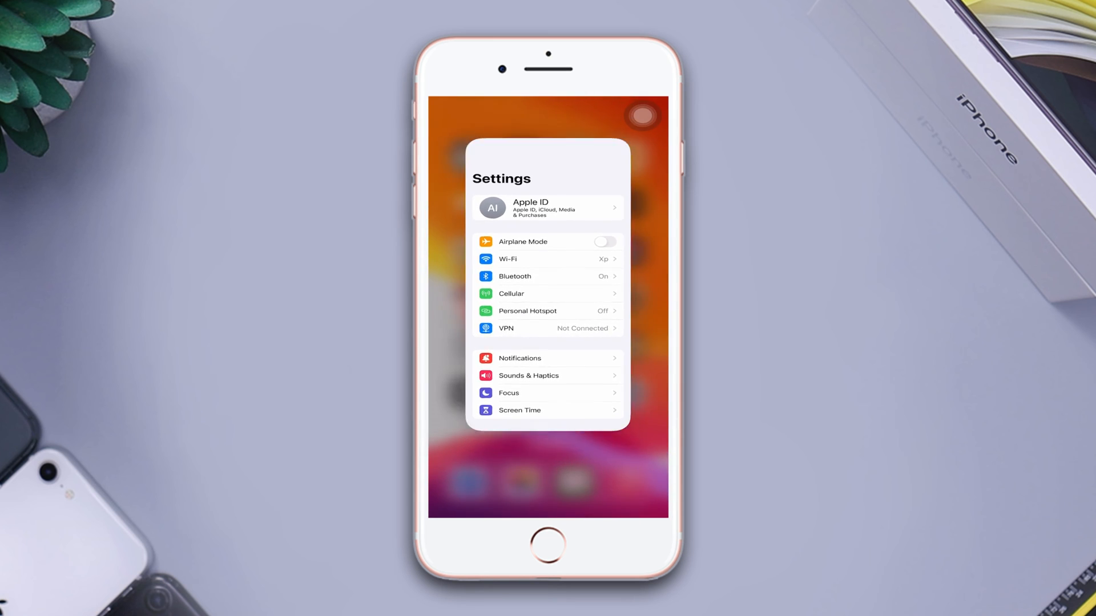
left_click(547, 544)
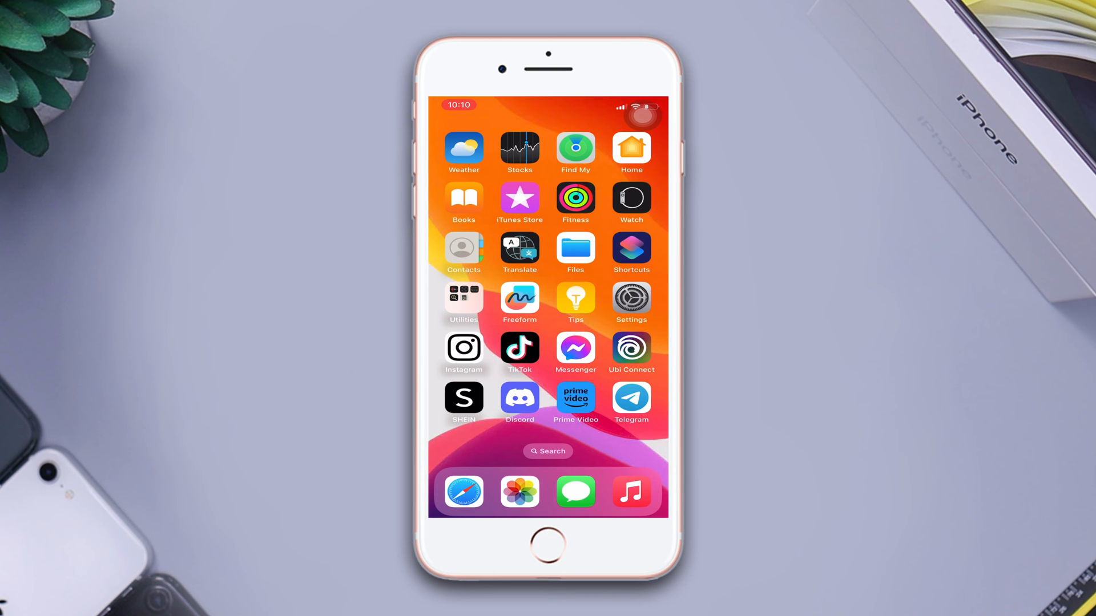
Navigate to General > Transfer or Reset iPhone and show the Reset choices.
left_click(630, 301)
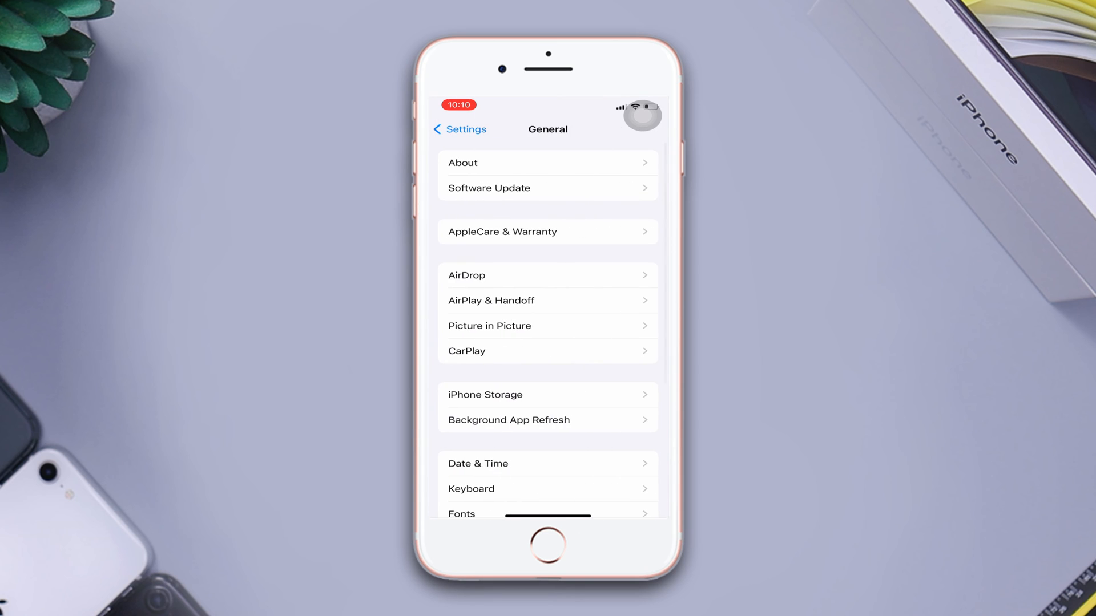
scroll("down", 3)
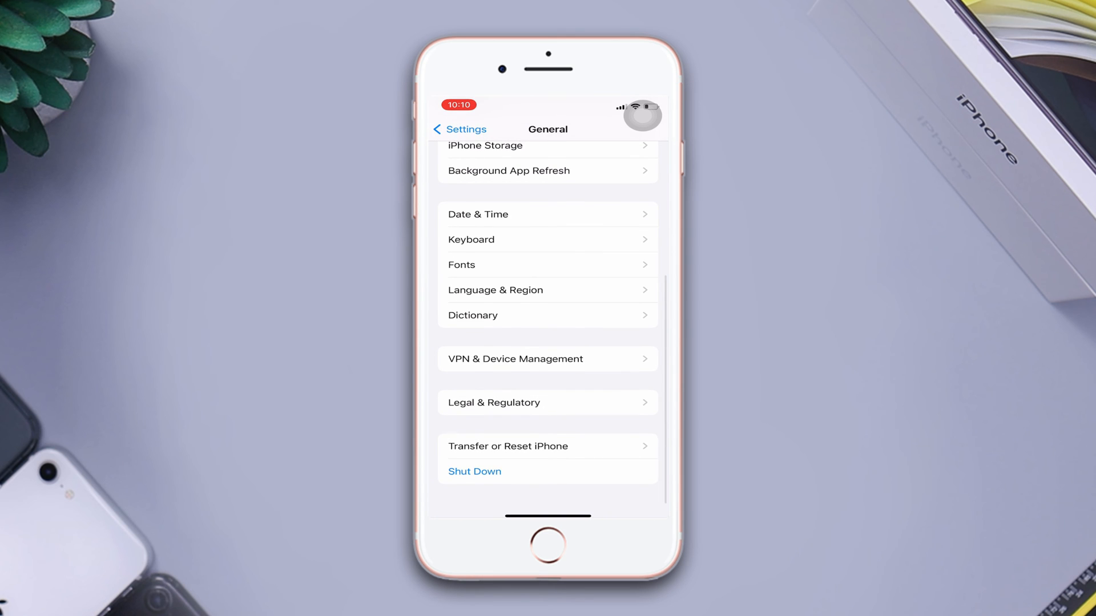
left_click(507, 446)
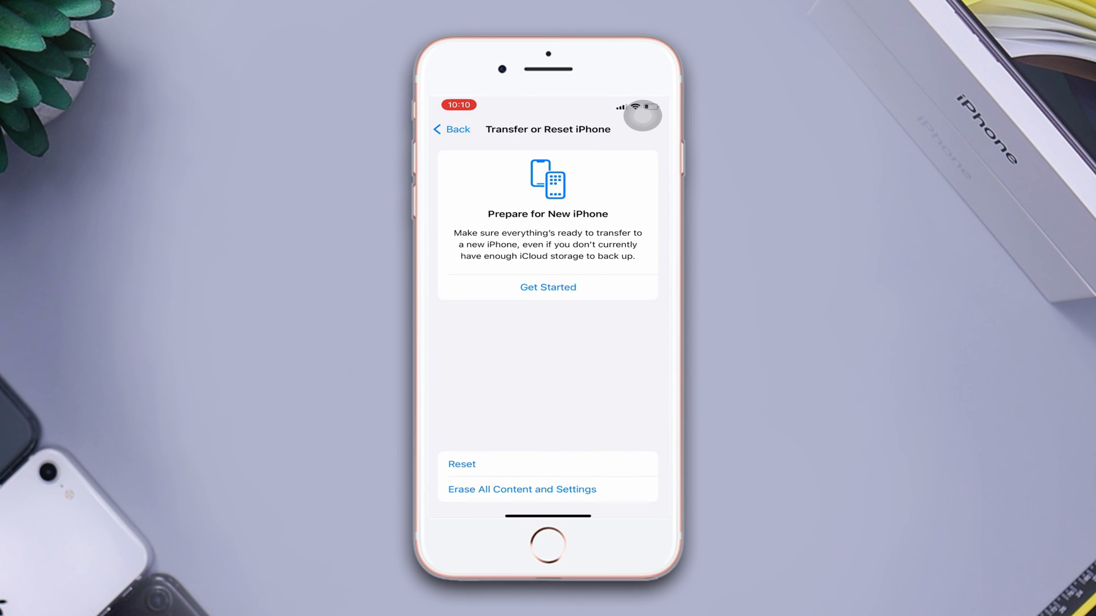
left_click(461, 464)
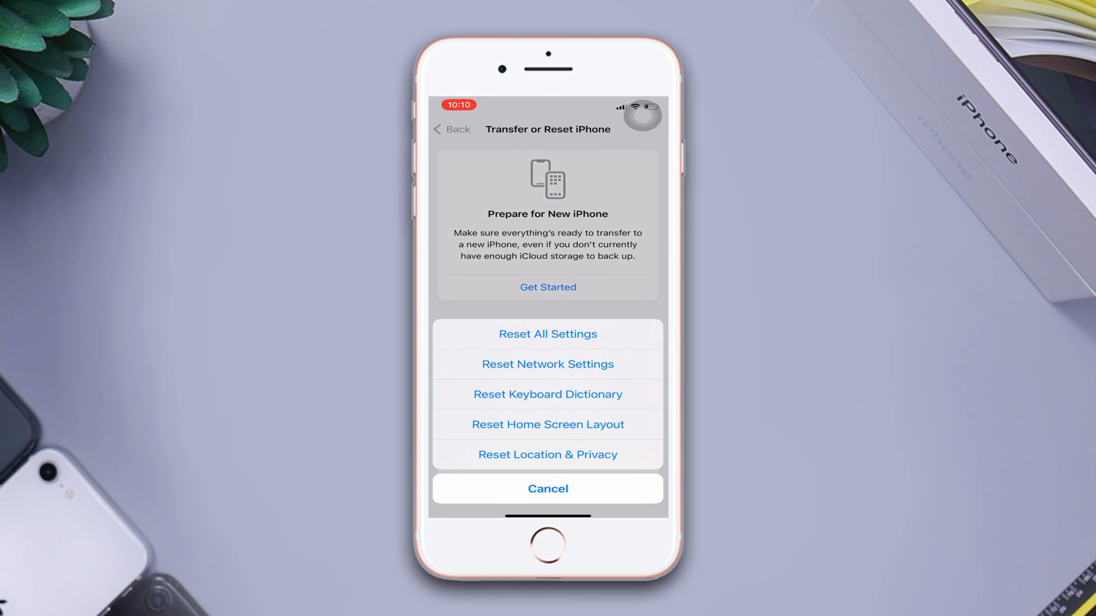
Choose Reset Network Settings, confirm the reset, and return to the Home Screen.
left_click(547, 488)
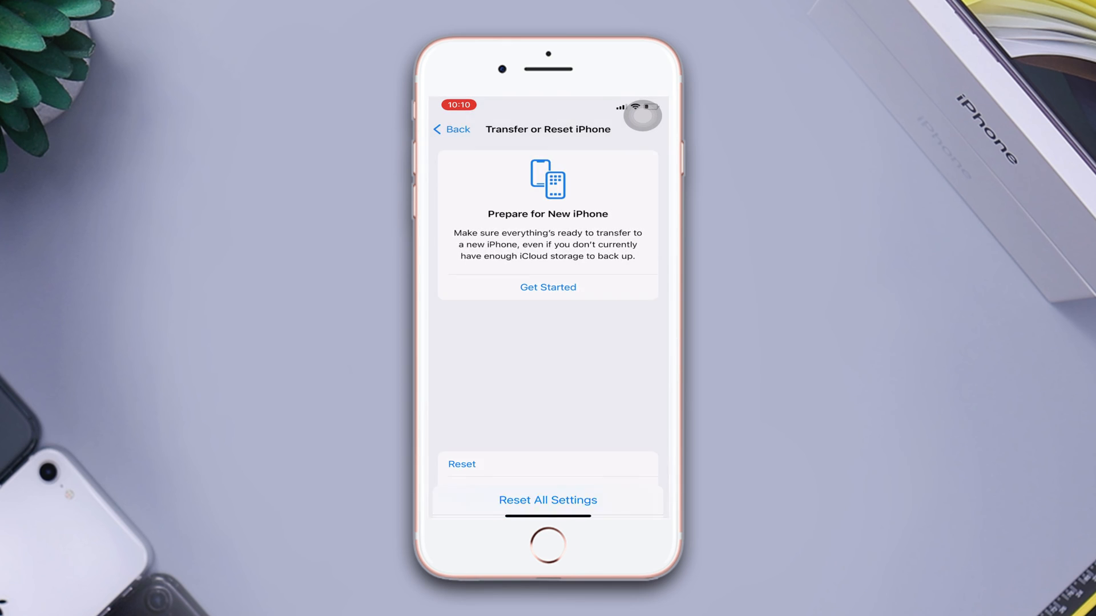
left_click(548, 500)
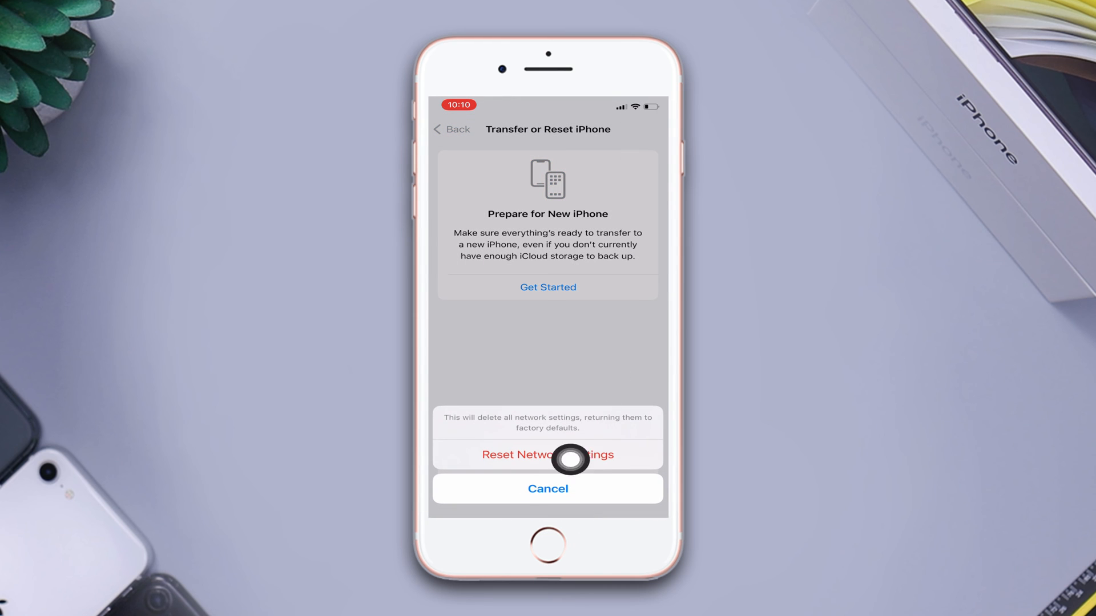
left_click(548, 489)
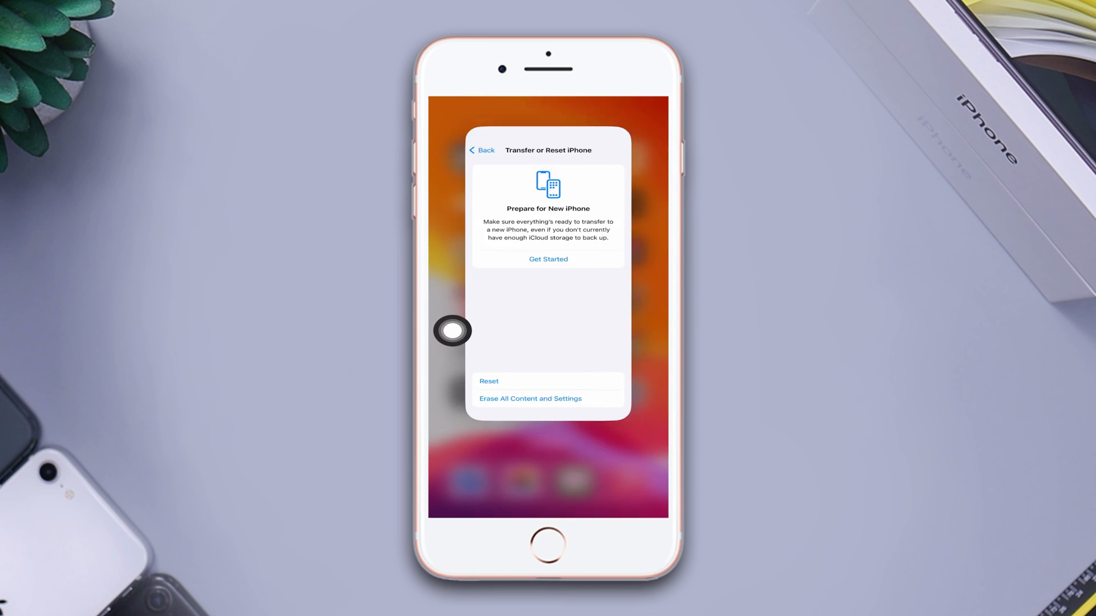
left_click(548, 545)
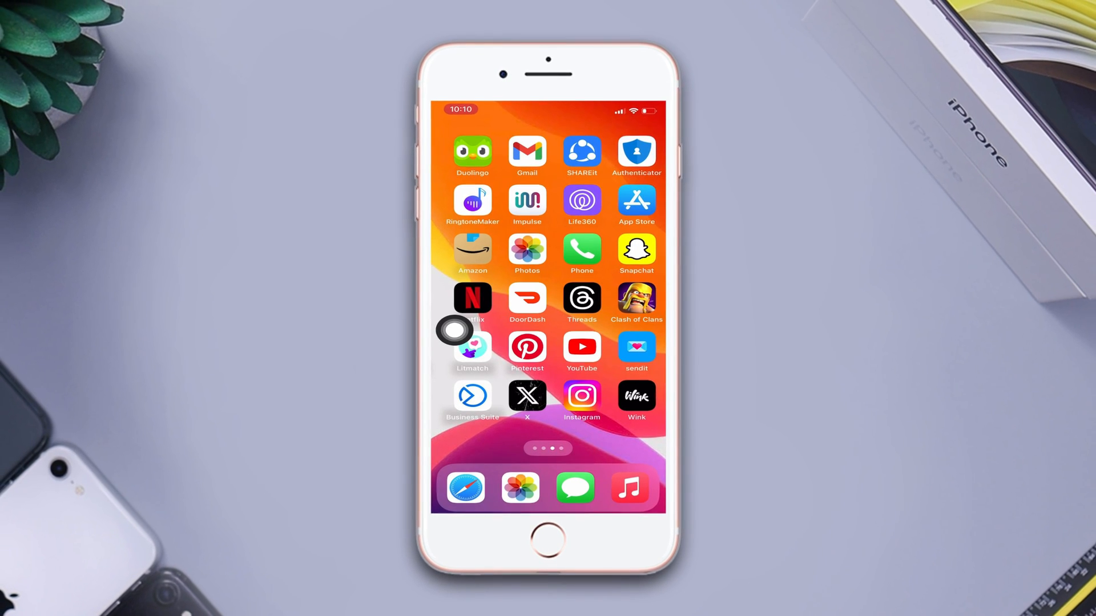
scroll("left", 3)
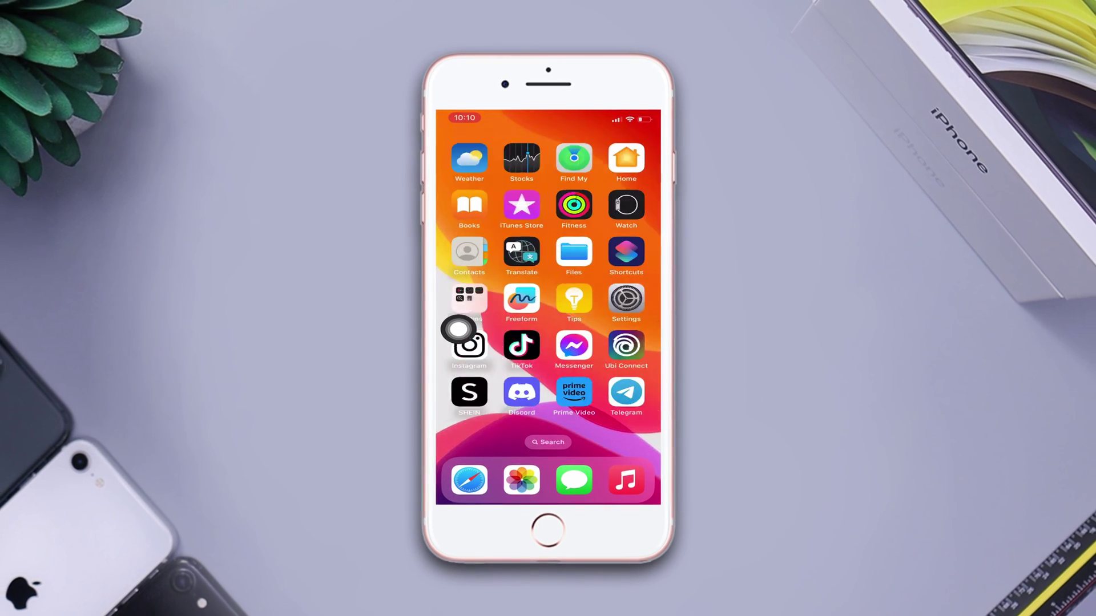